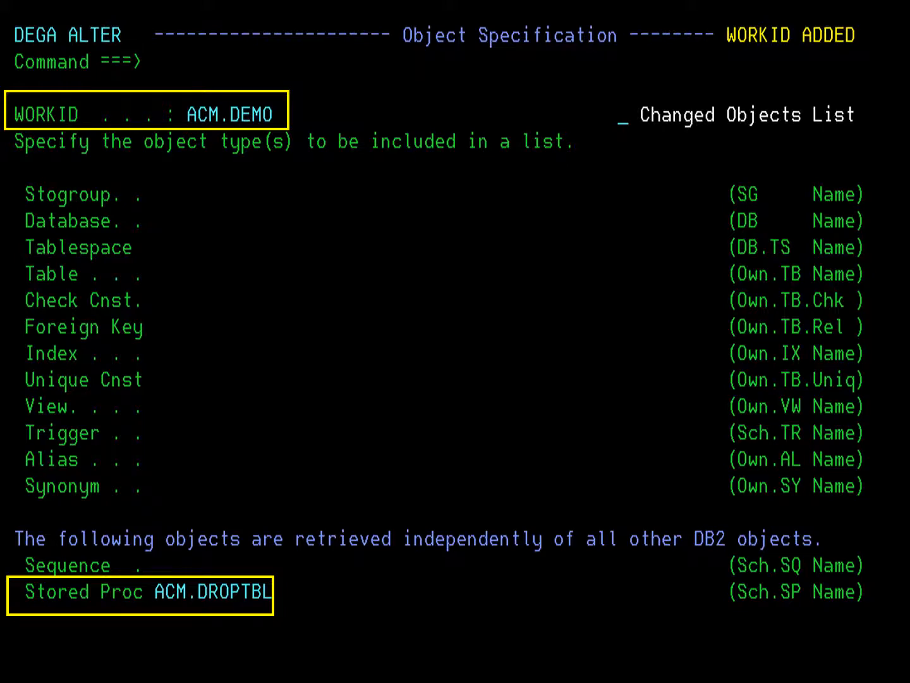
Step: Retrieve the Mixed List entry for stored procedure ACM.DROPTBL and mark it for edit
{"action": "key", "text": "enter"}
{"action": "type", "text": "e"}
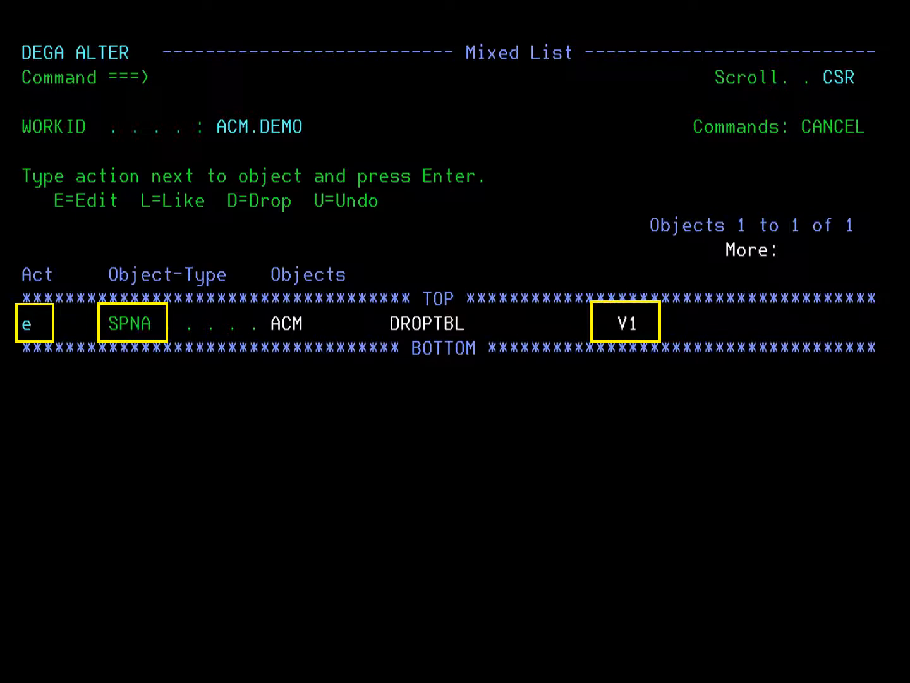
{"action": "key", "text": "enter"}
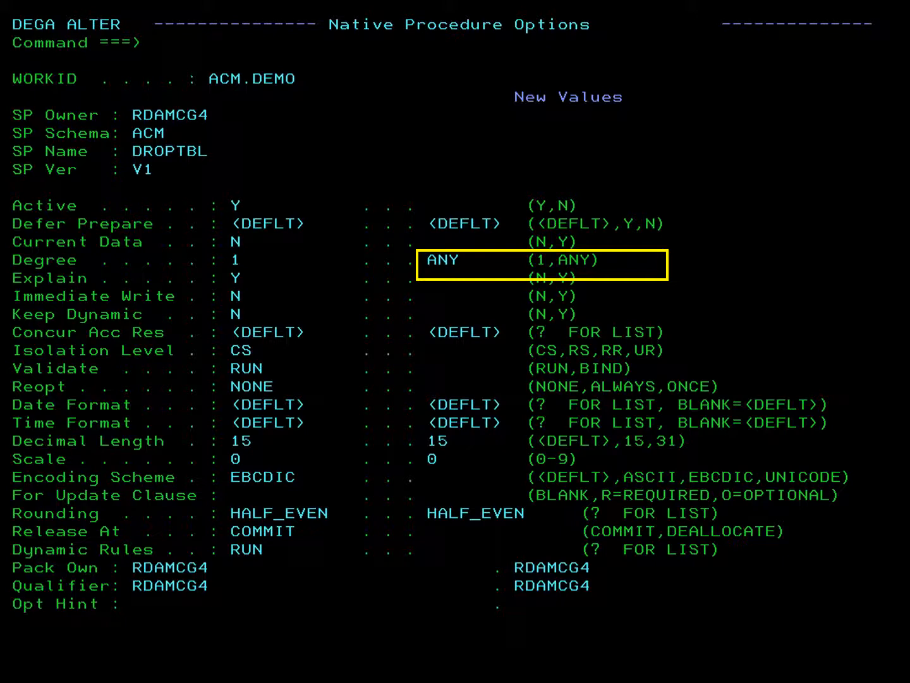
{"action": "key", "text": "Enter"}
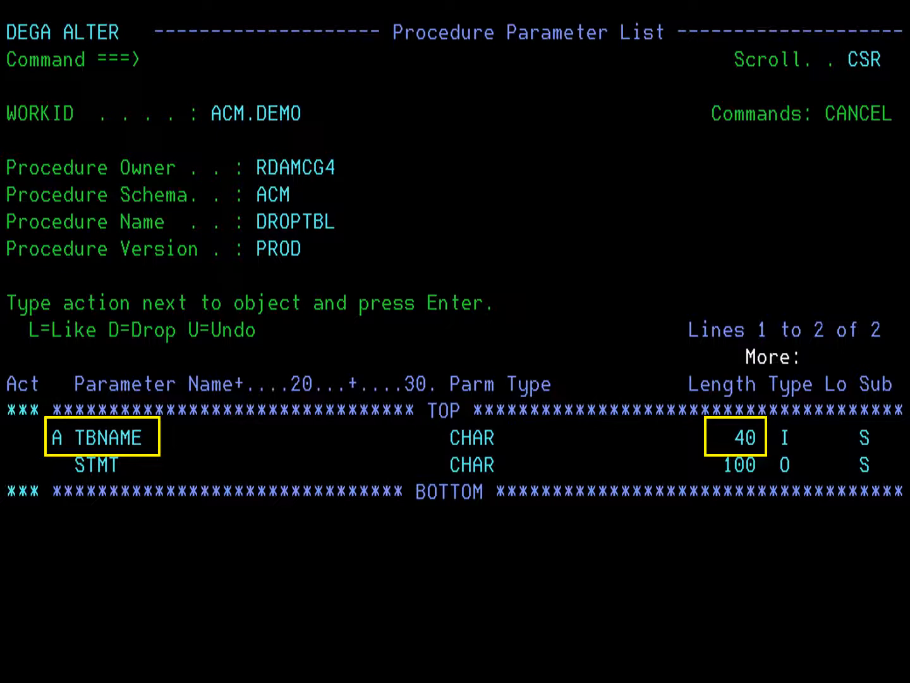
Step: Apply the TBNAME parameter length of 40 on the Procedure Parameter List
{"action": "key", "text": "Enter"}
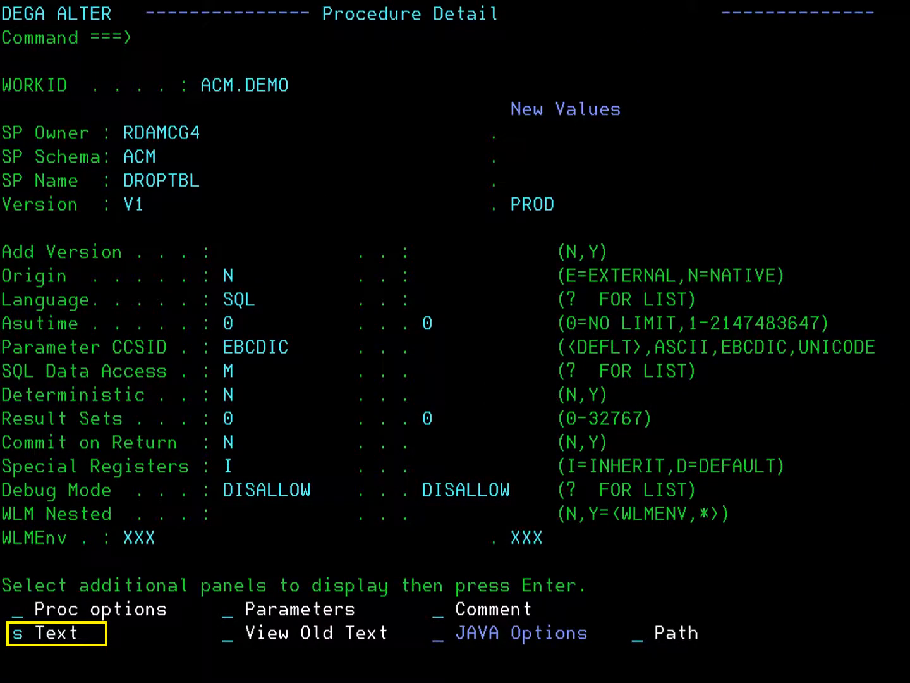